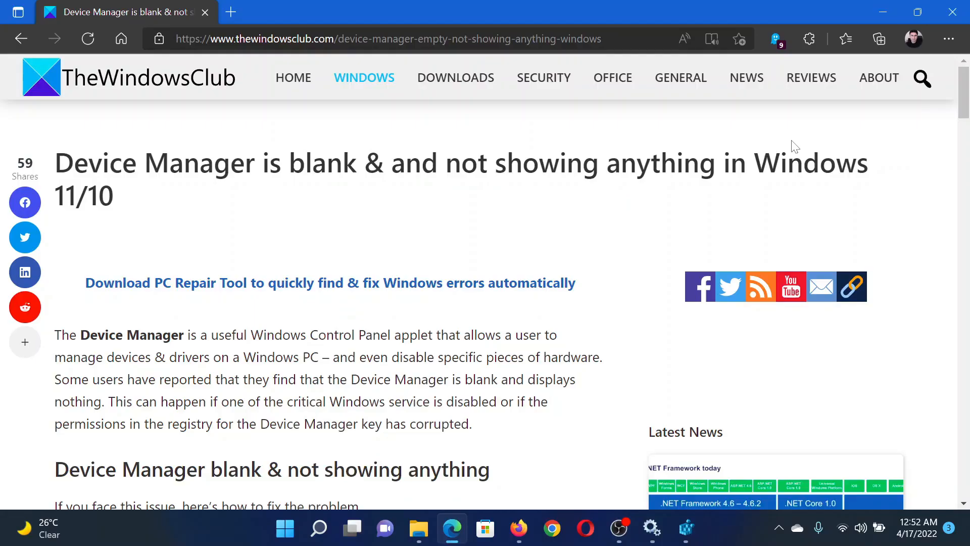
mouse_move(169, 136)
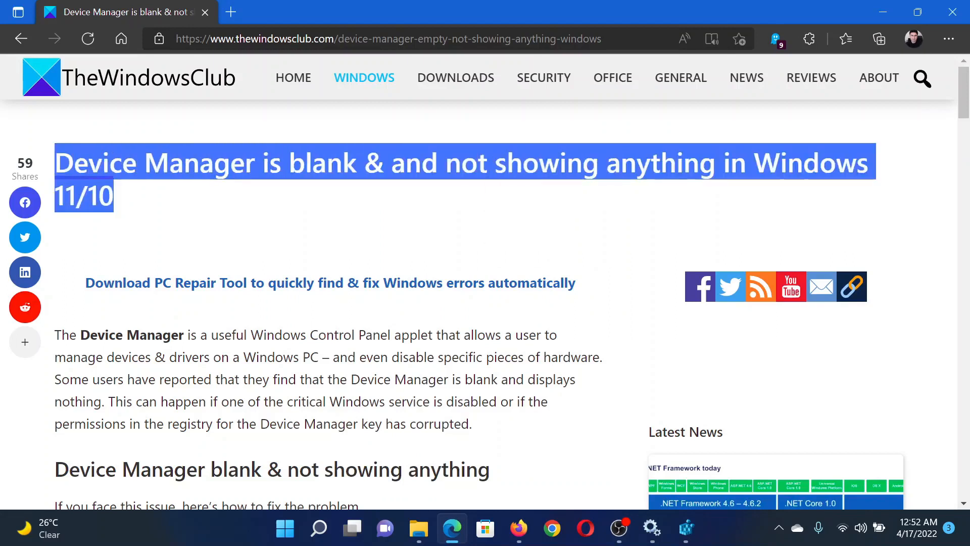
Scroll the article to the '1] Enable Plug and Play Windows Service' section
left_click(538, 224)
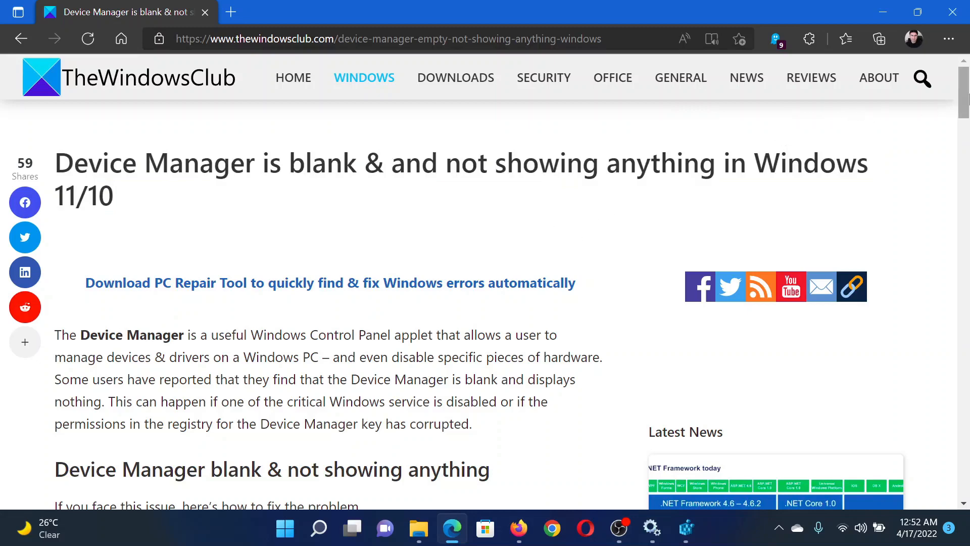
scroll("down", 3)
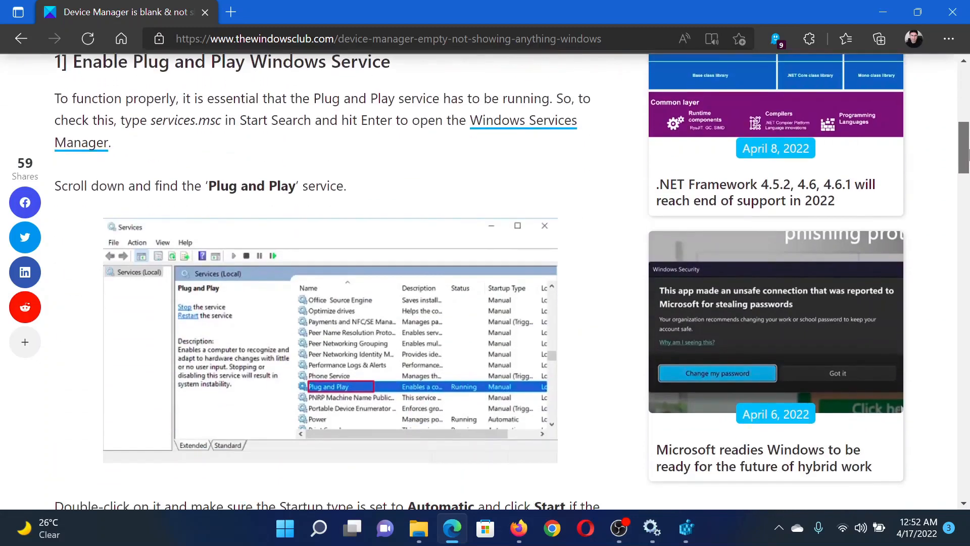
scroll("up", 3)
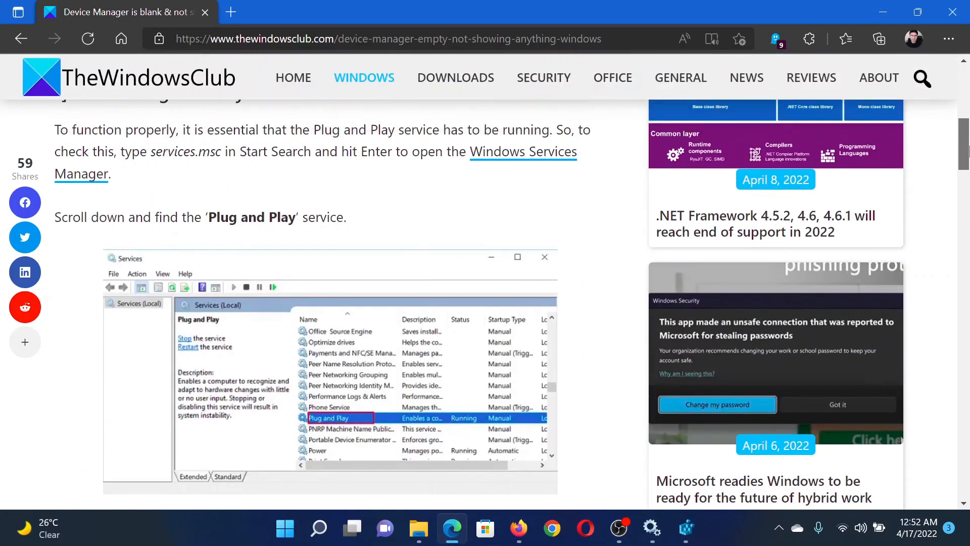
scroll("up", 3)
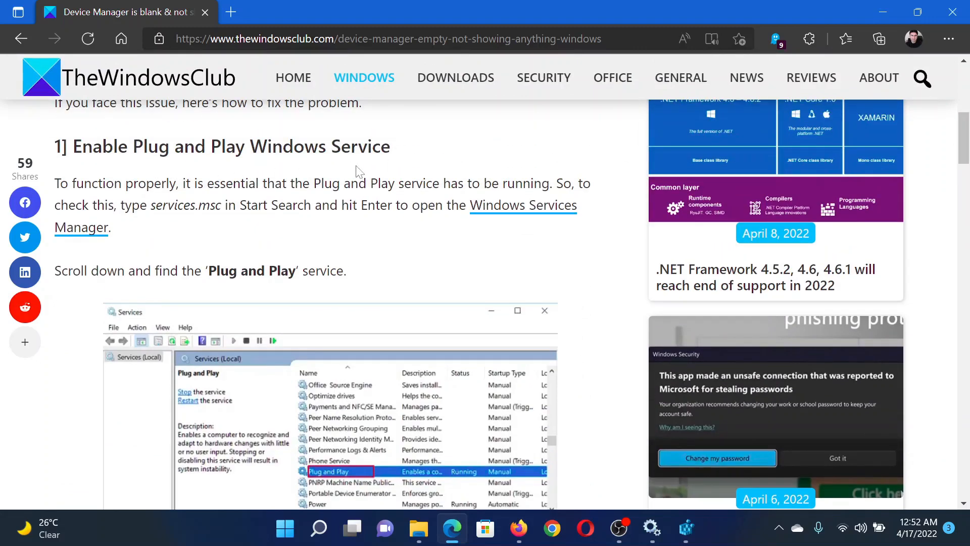
mouse_move(357, 172)
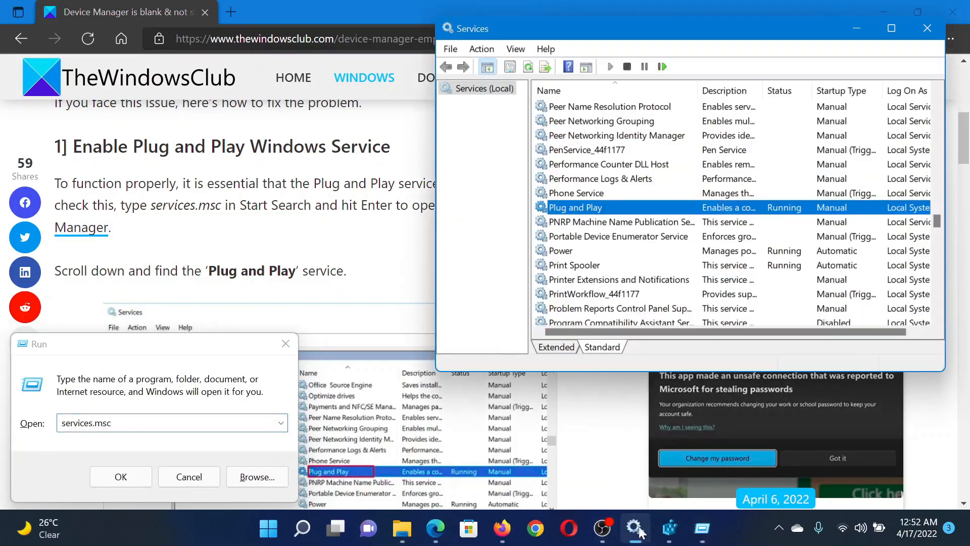
mouse_move(600, 213)
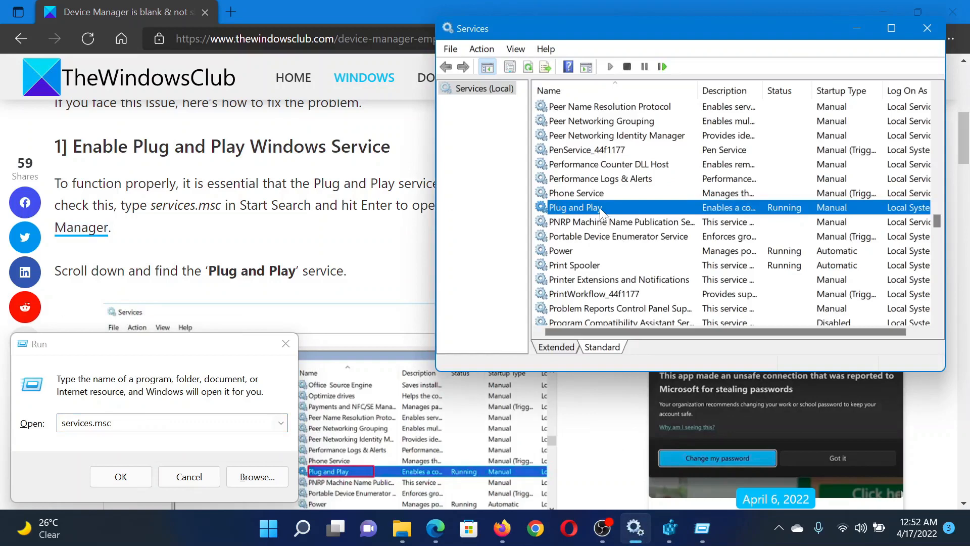
Set the Plug and Play service's startup type to Automatic and save
double_click(574, 207)
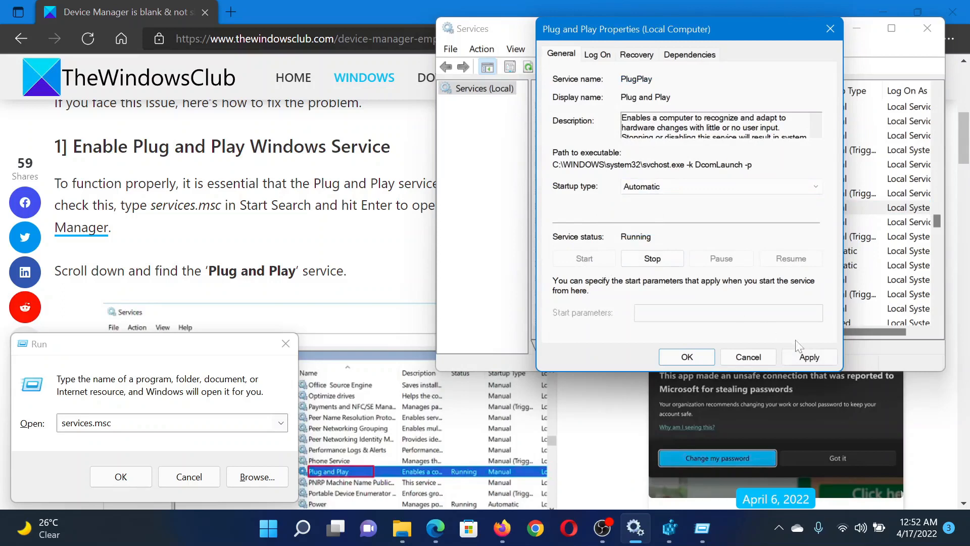
left_click(685, 357)
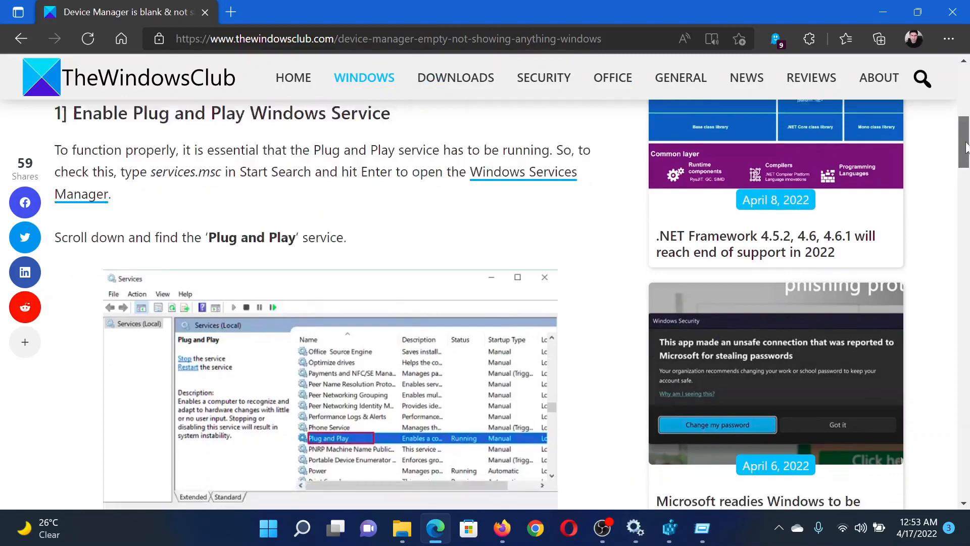
Scroll to '2] Edit the registry permission' and start 'rege' in the Run prompt
scroll("down", 3)
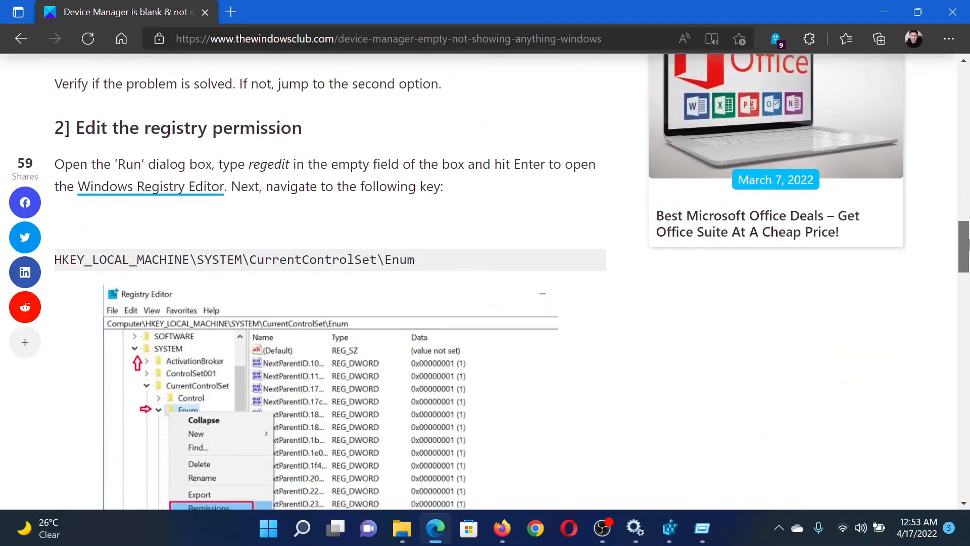
key("Win+r")
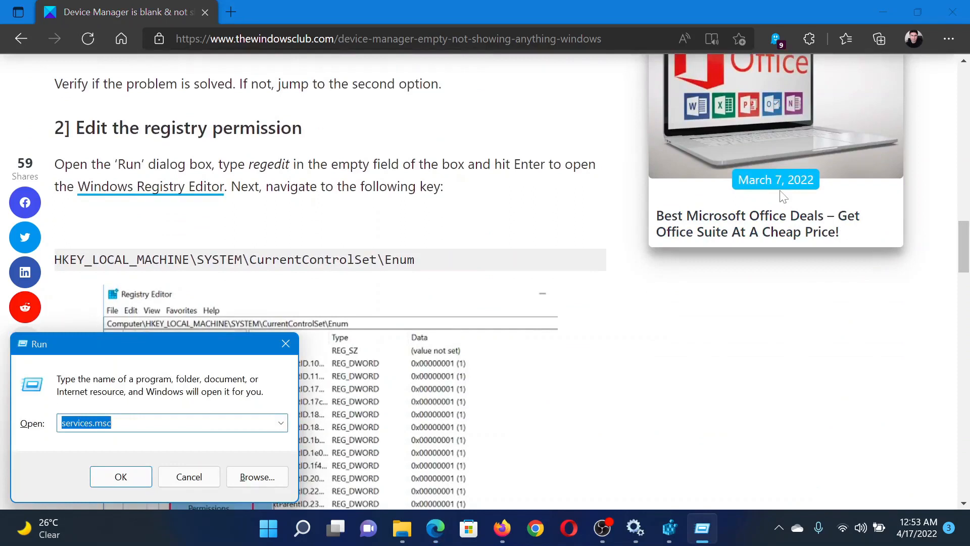
type("regedit")
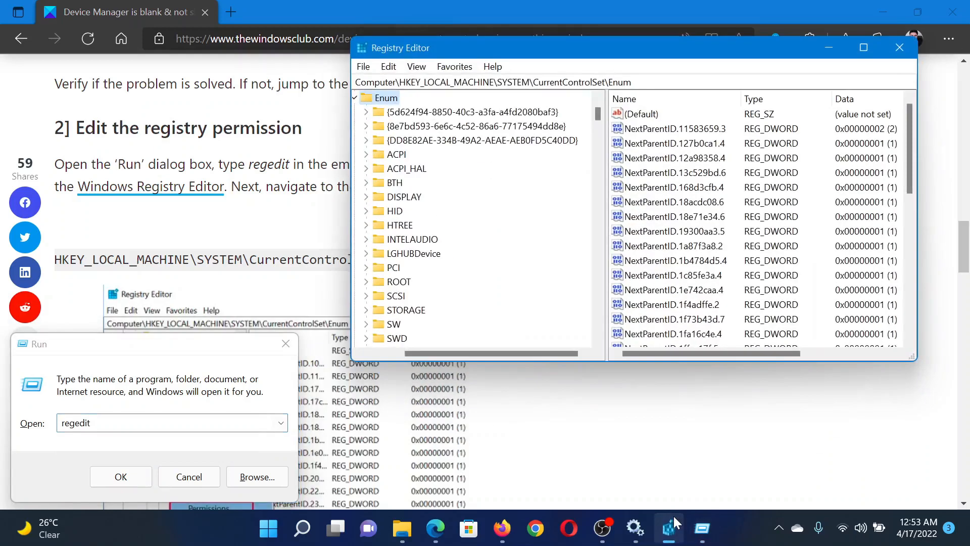
mouse_move(459, 128)
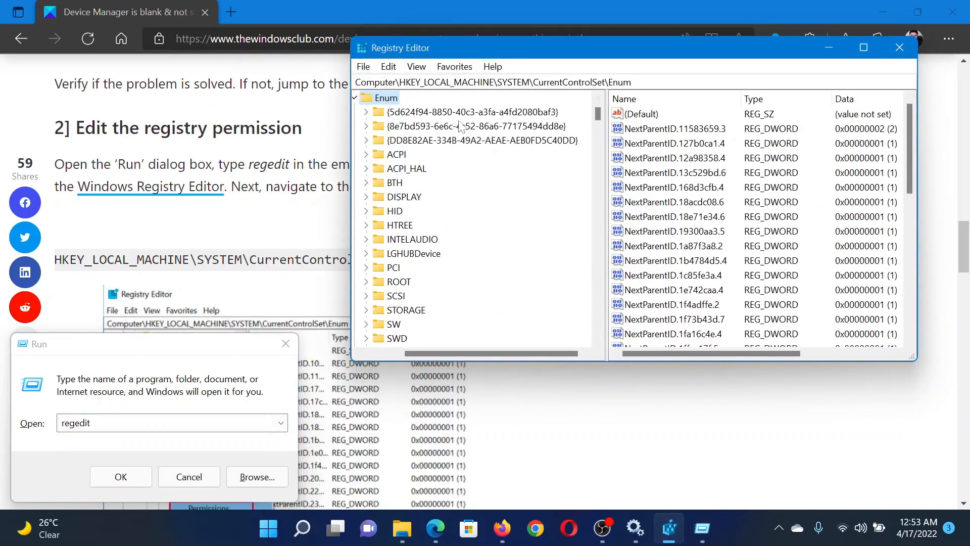
mouse_move(458, 126)
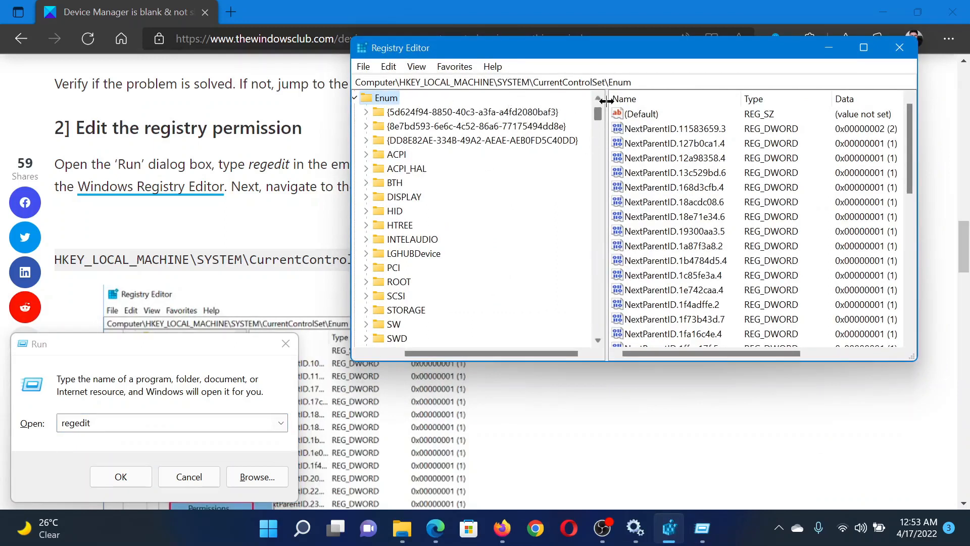
Add Everyone to the Enum key's permissions and allow Read
right_click(384, 98)
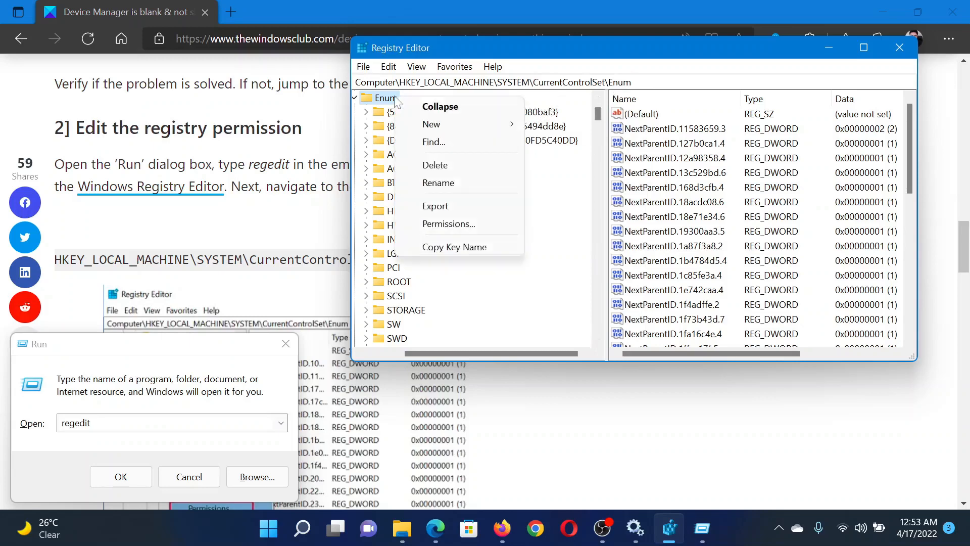
left_click(448, 223)
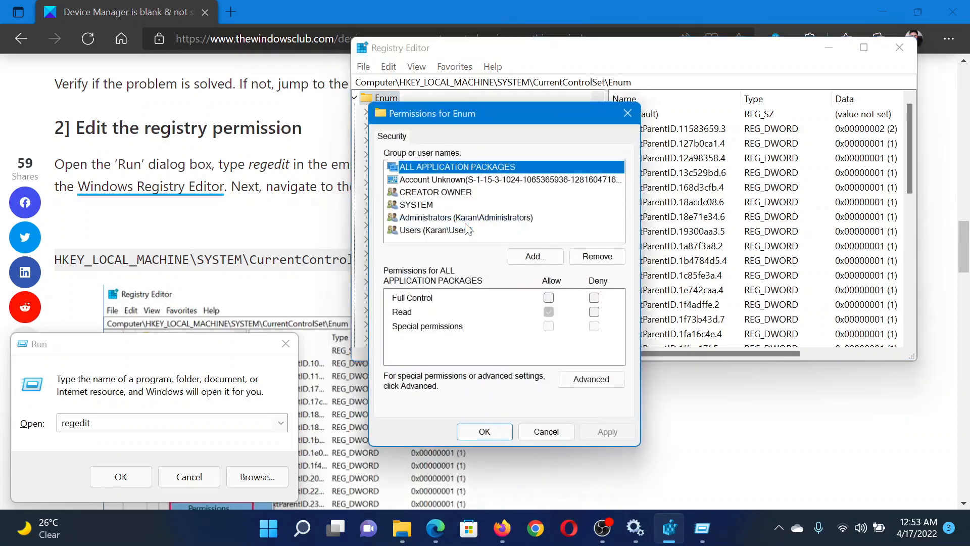
left_click(534, 256)
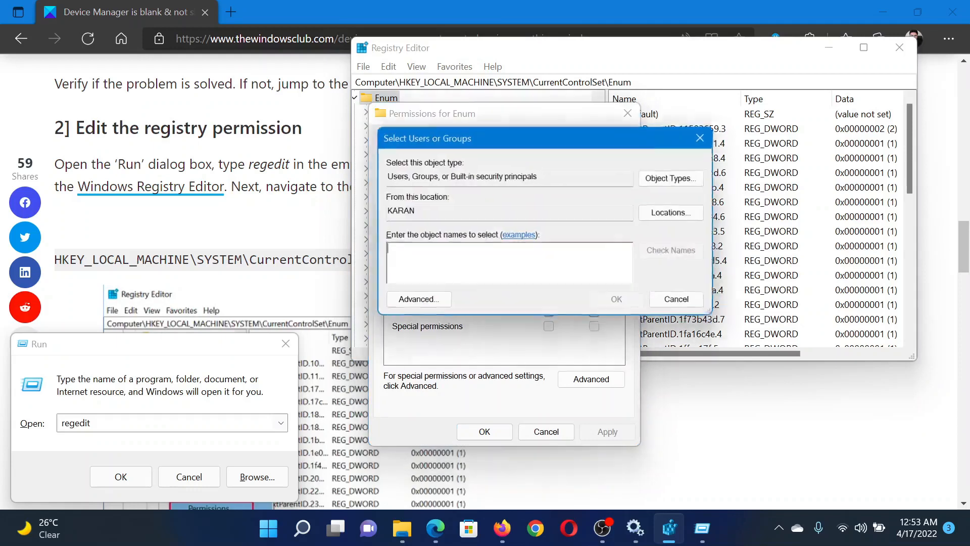
type("Ev")
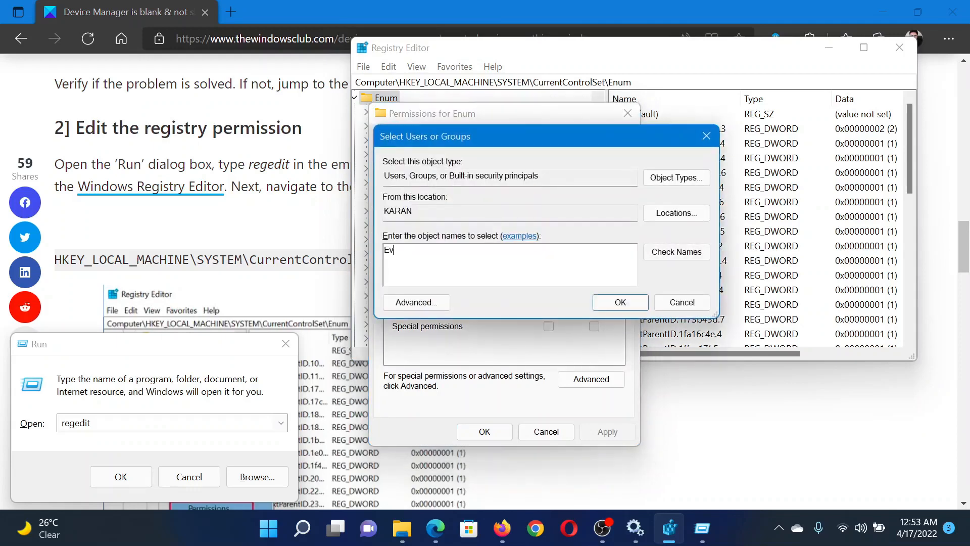
type("eryone")
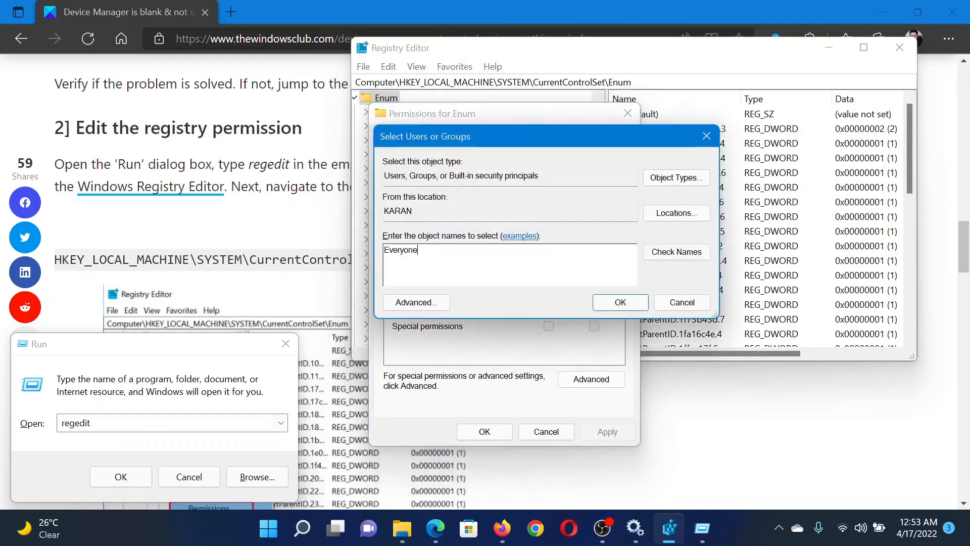
left_click(619, 302)
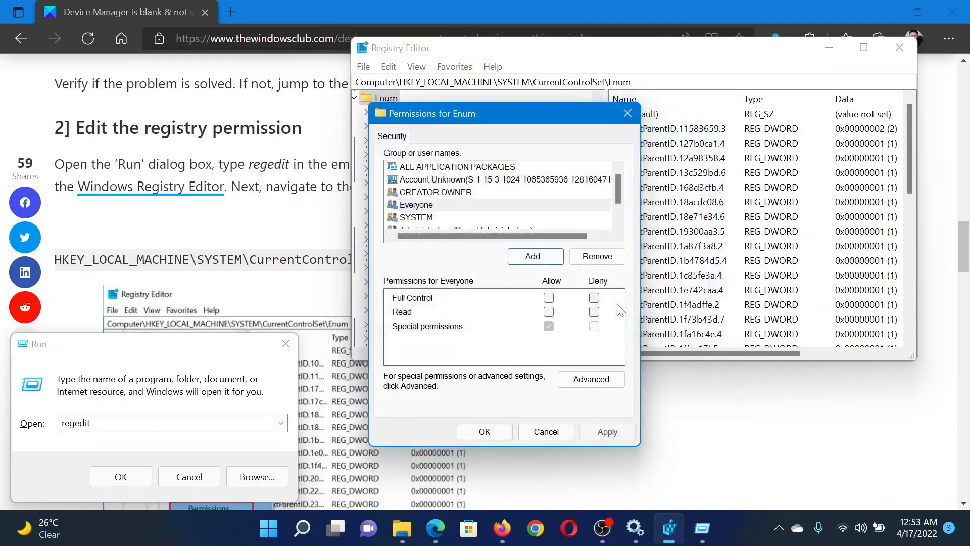
left_click(415, 204)
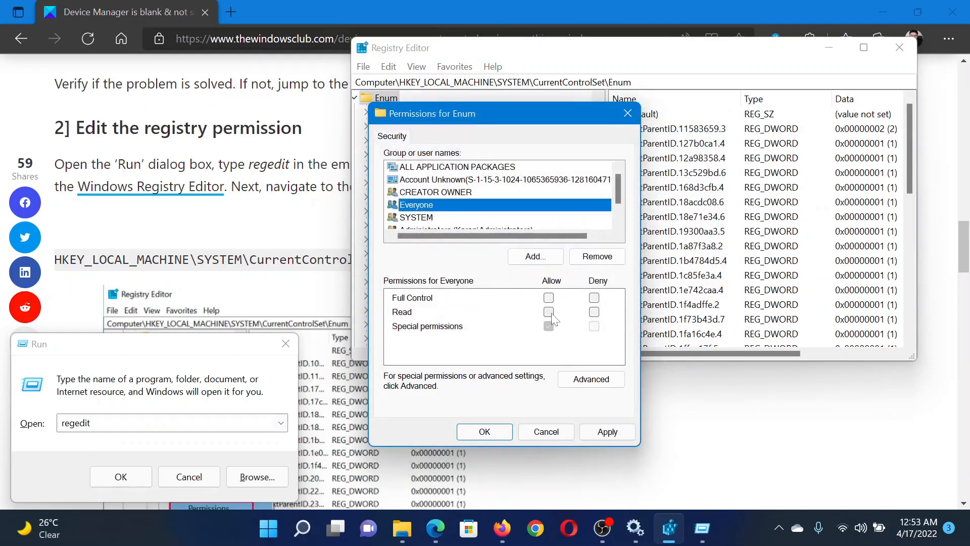
left_click(548, 311)
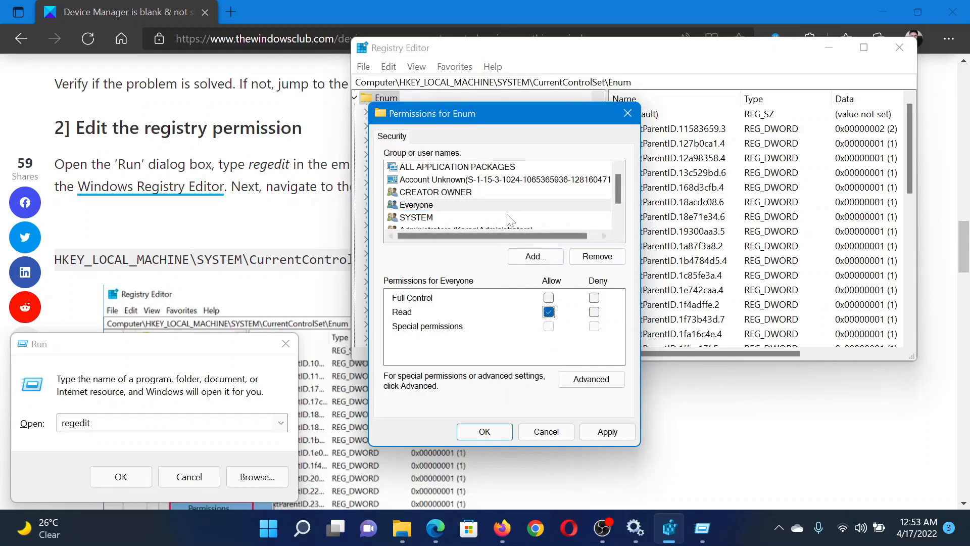
Add System to the Enum key's permissions with Full Control and apply the changes
left_click(533, 256)
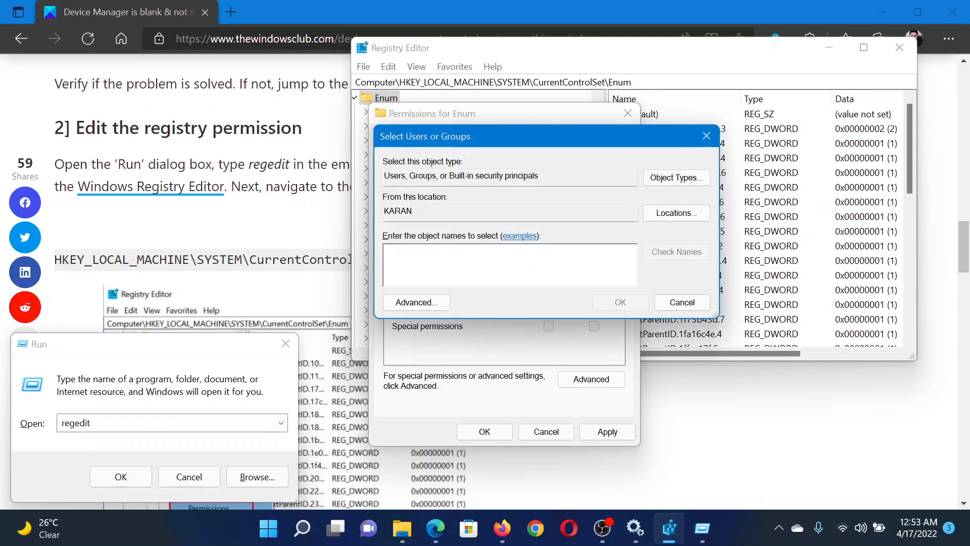
type("Sys")
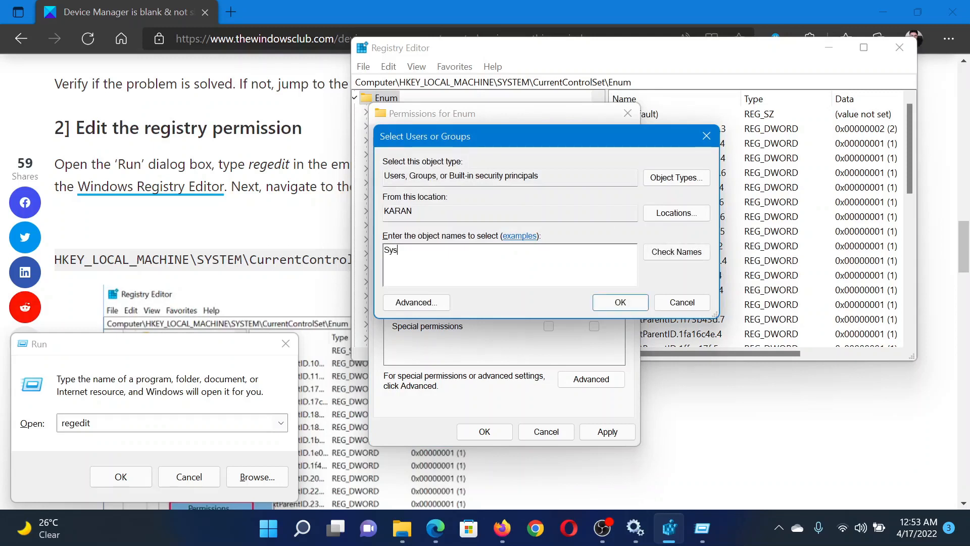
type("tem")
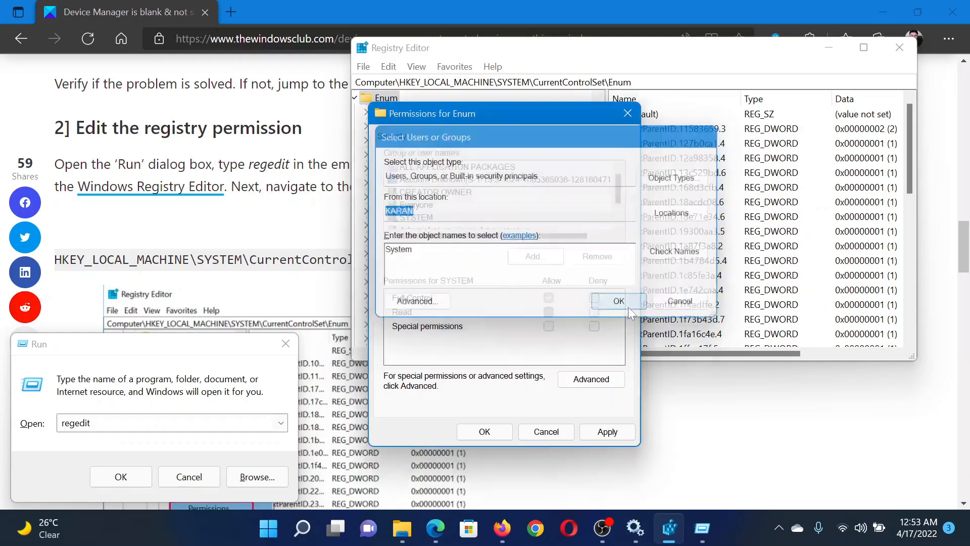
left_click(617, 300)
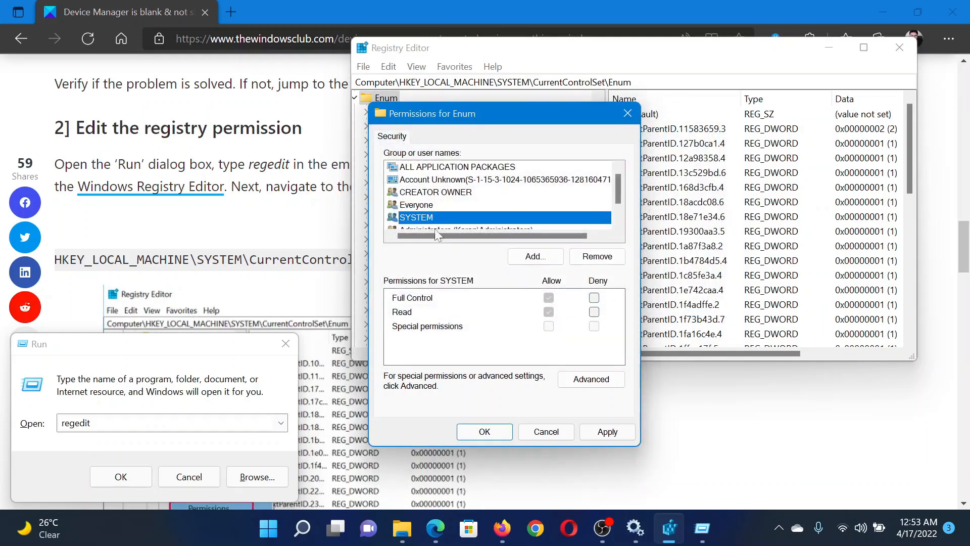
mouse_move(554, 303)
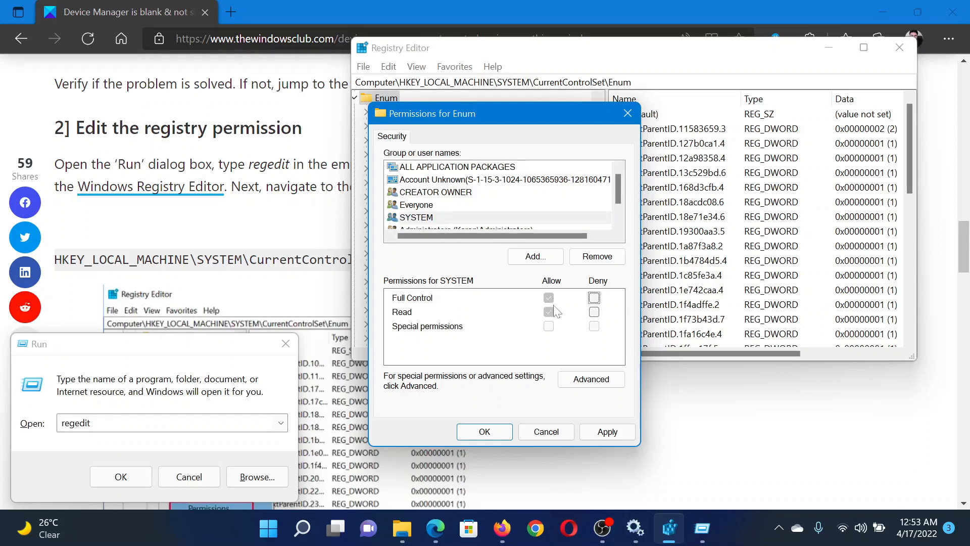
left_click(607, 431)
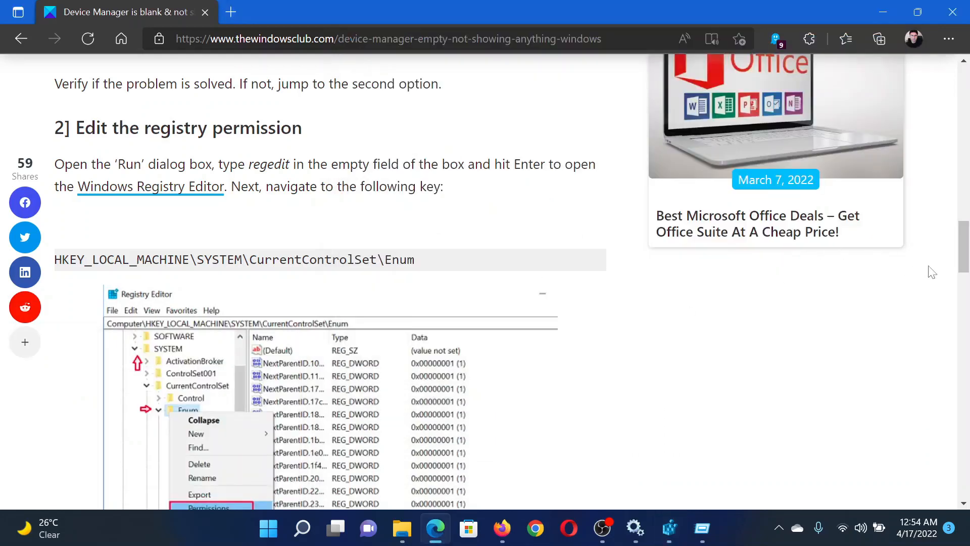
scroll("up", 3)
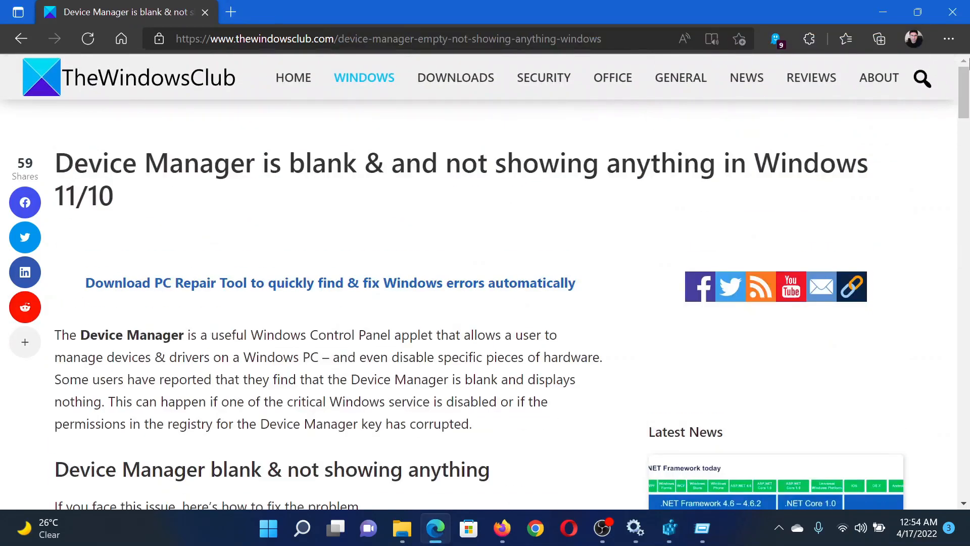